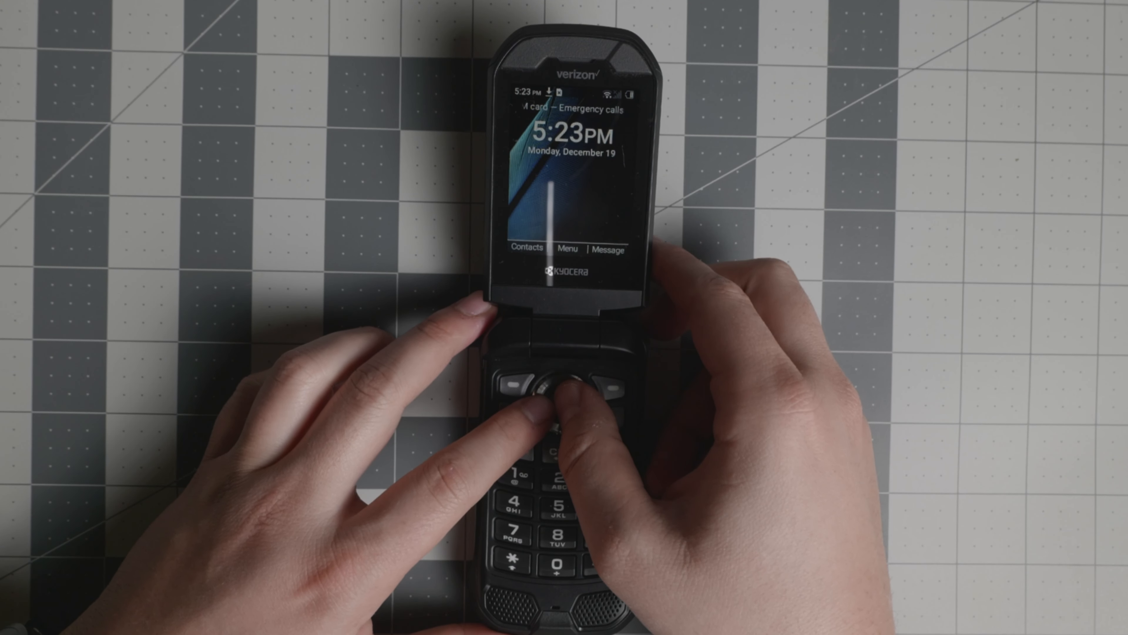
# Step: Open the main Menu and go into Settings & tools
pyautogui.click(563, 389)
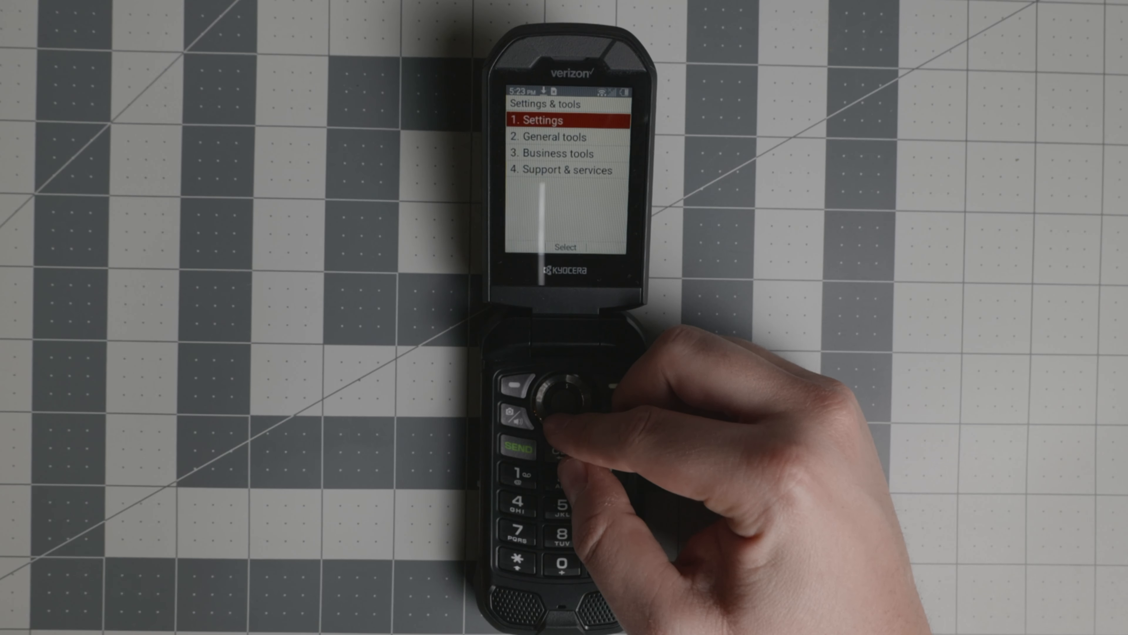
pyautogui.click(551, 400)
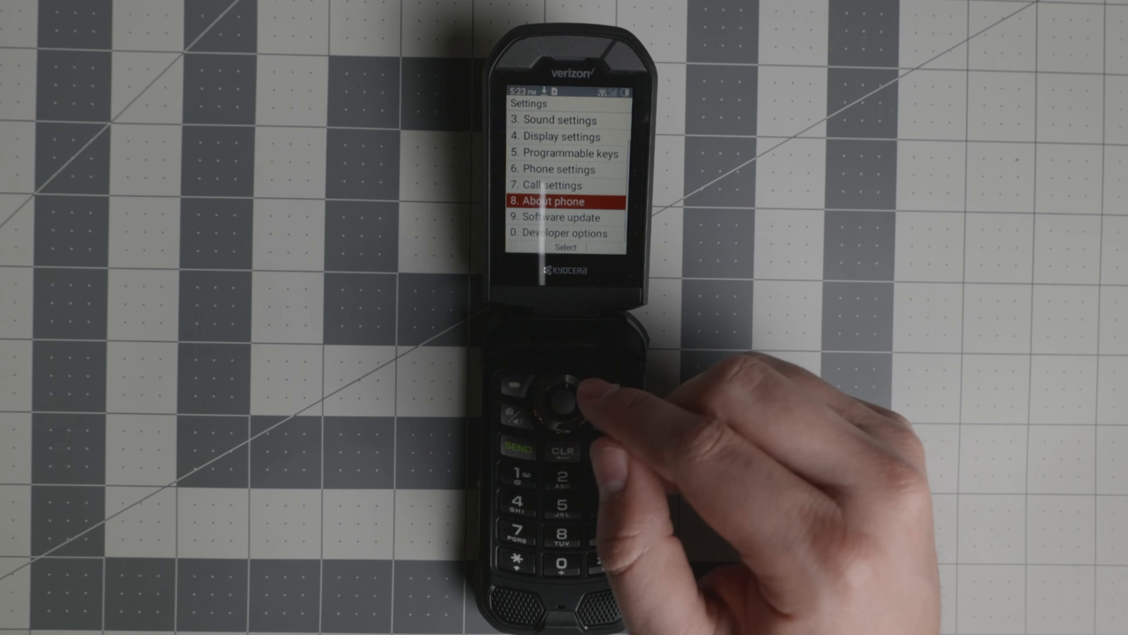
pyautogui.click(561, 392)
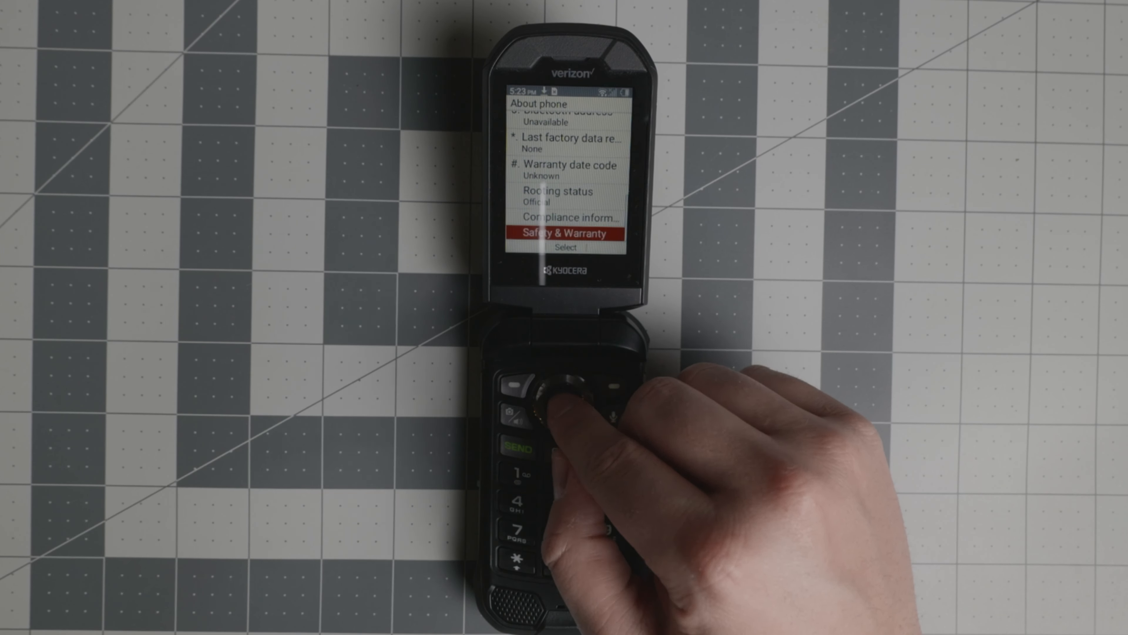
pyautogui.click(555, 394)
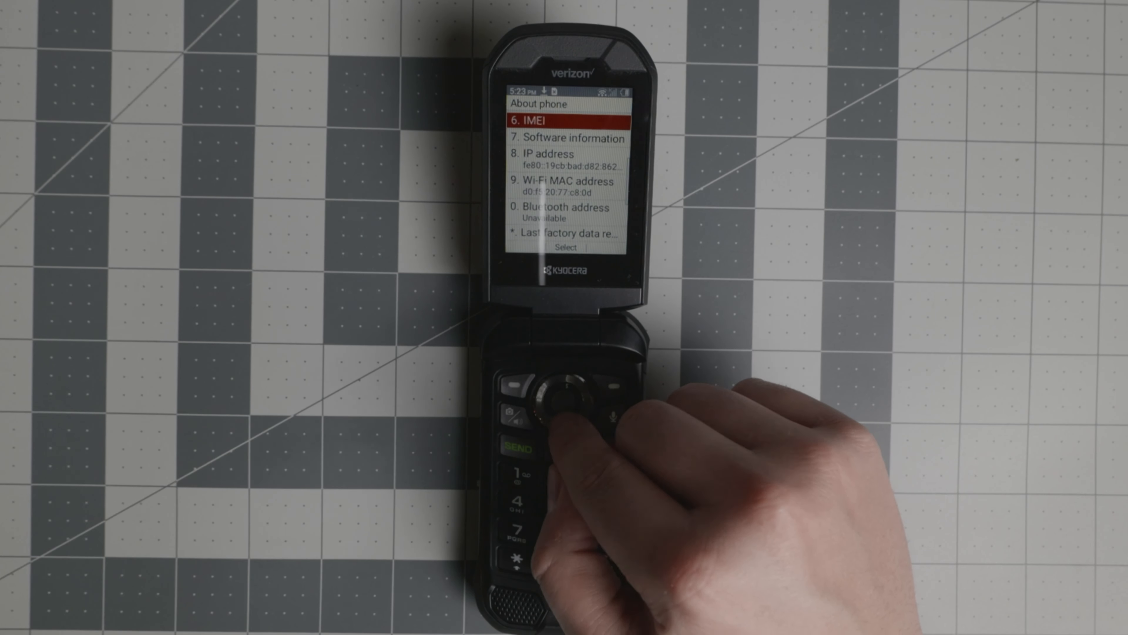
pyautogui.click(557, 394)
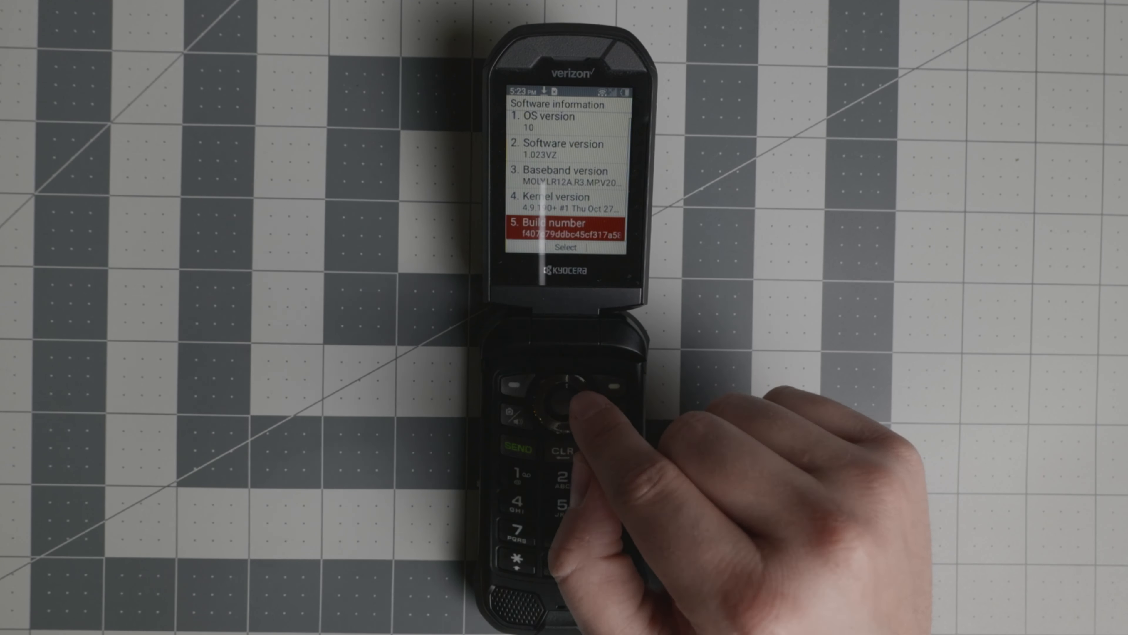
pyautogui.click(564, 390)
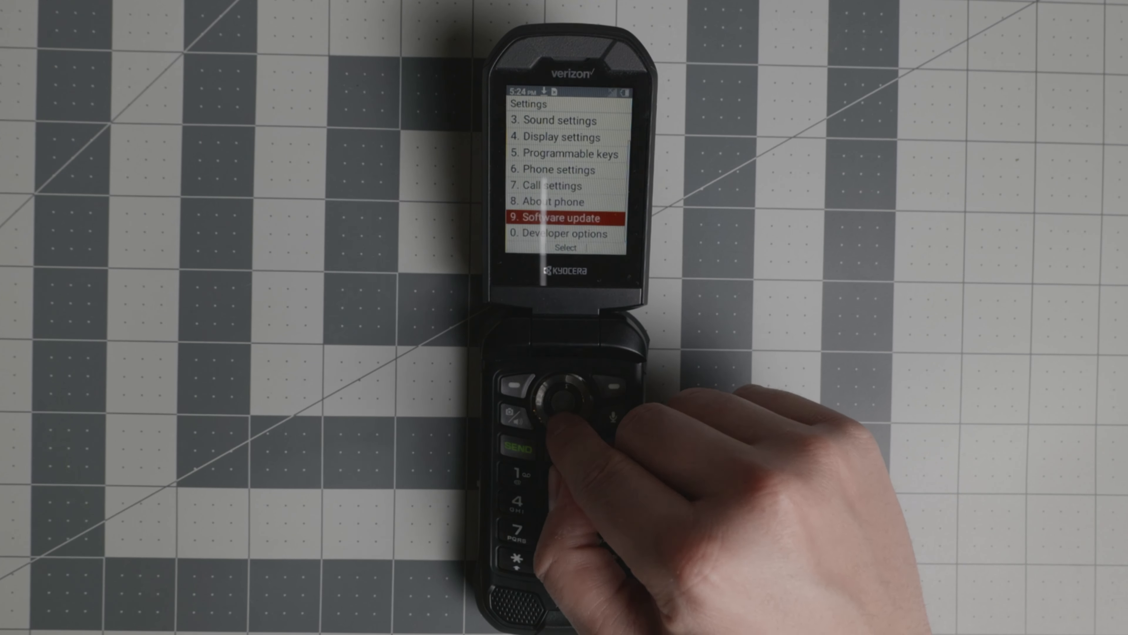
pyautogui.click(551, 394)
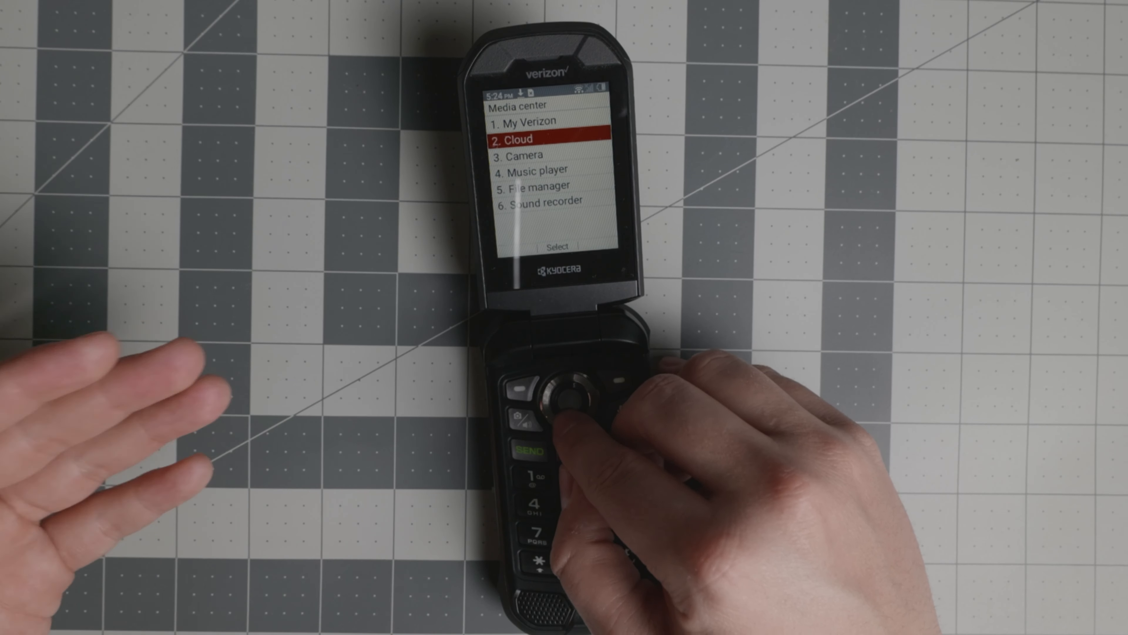
# Step: Open the notifications list and select the downloaded F-Droid.apk entry
pyautogui.click(561, 400)
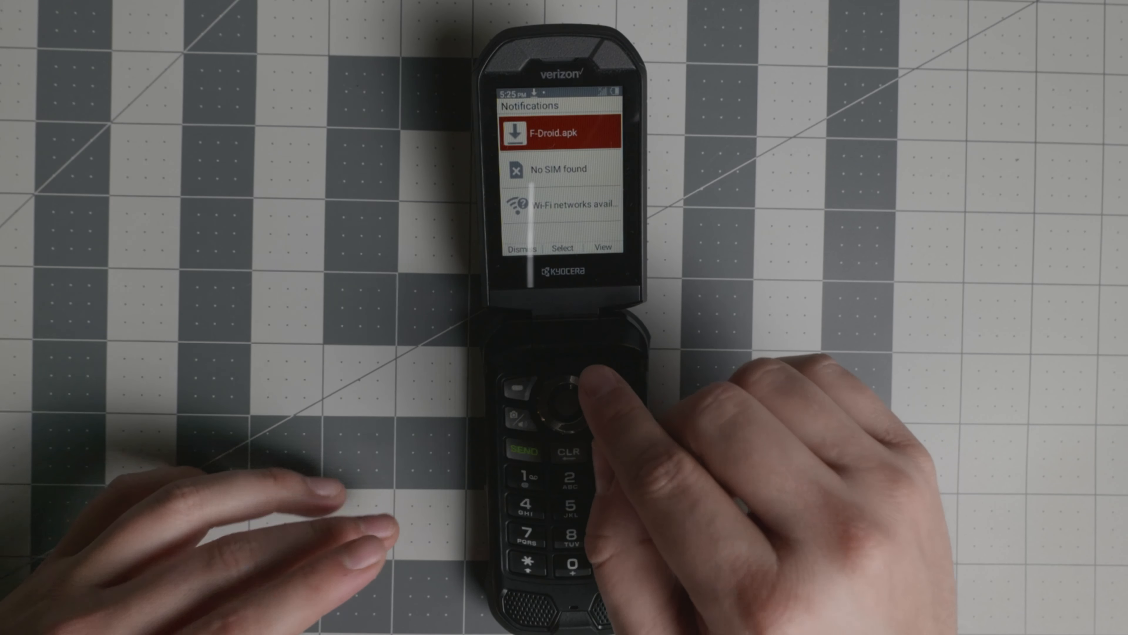
pyautogui.click(565, 392)
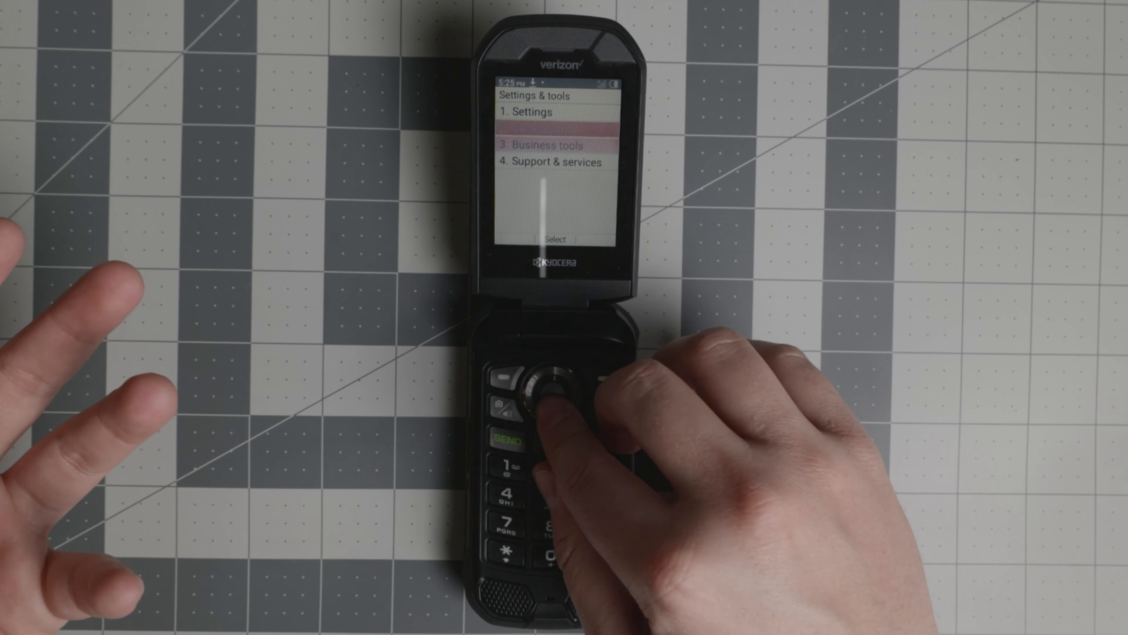
# Step: View Business tools, then switch to the General tools list
pyautogui.click(545, 385)
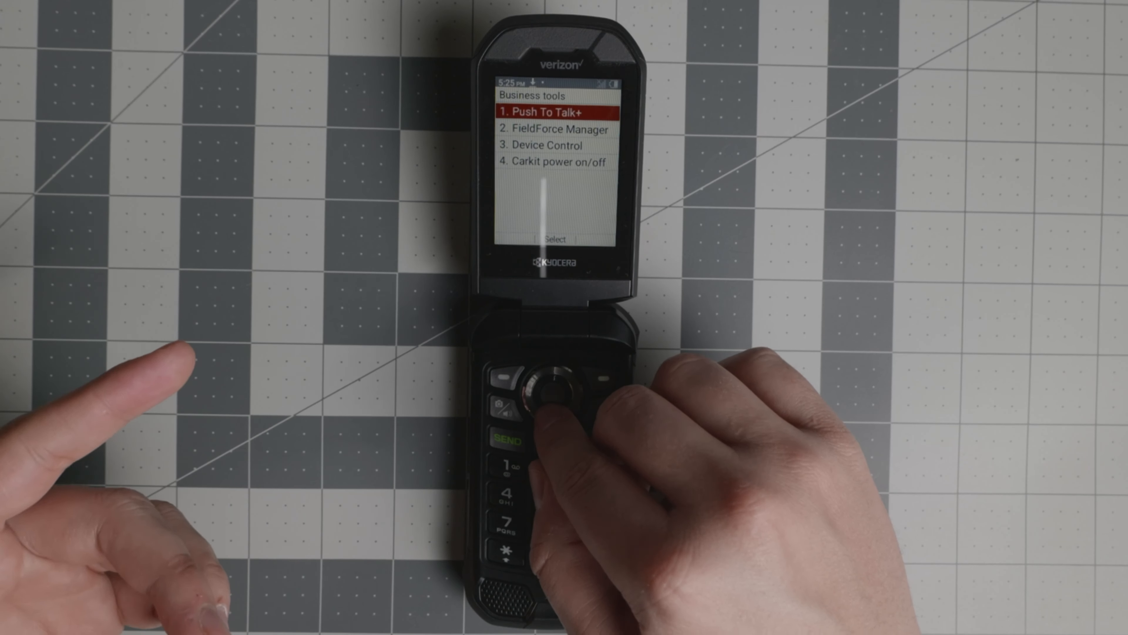
pyautogui.click(549, 382)
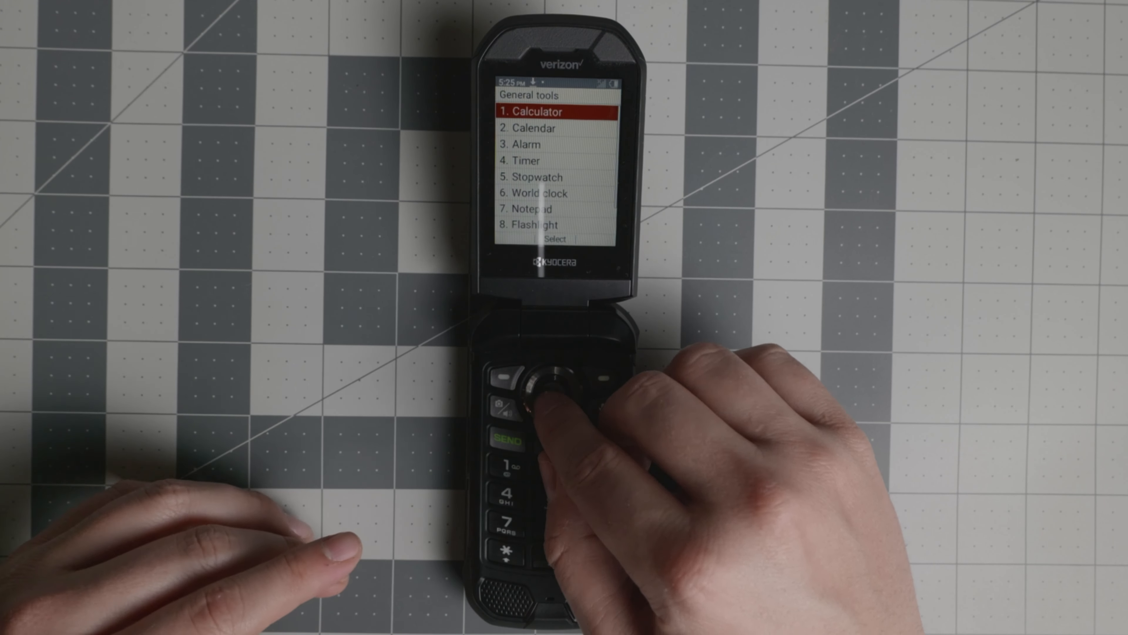
pyautogui.press('Down')
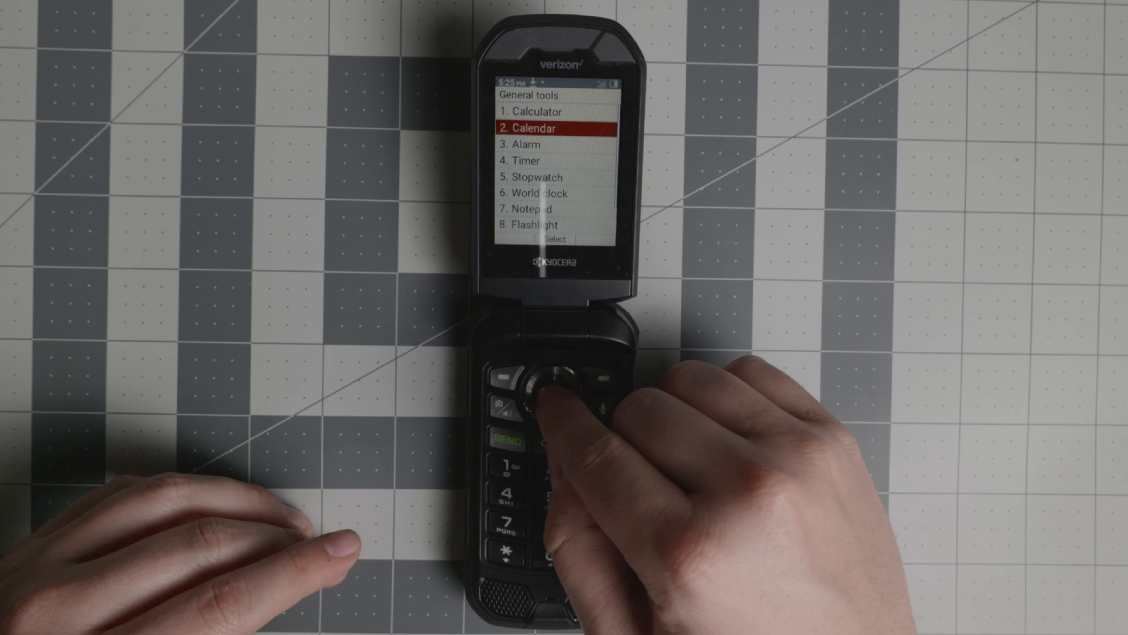
pyautogui.click(551, 385)
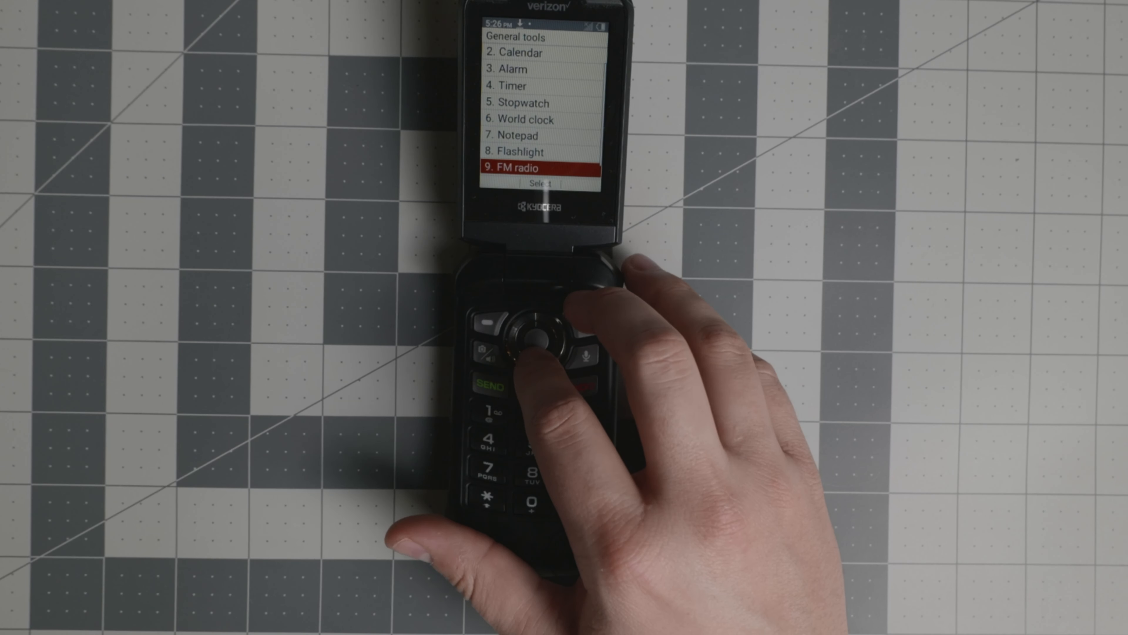
pyautogui.click(538, 339)
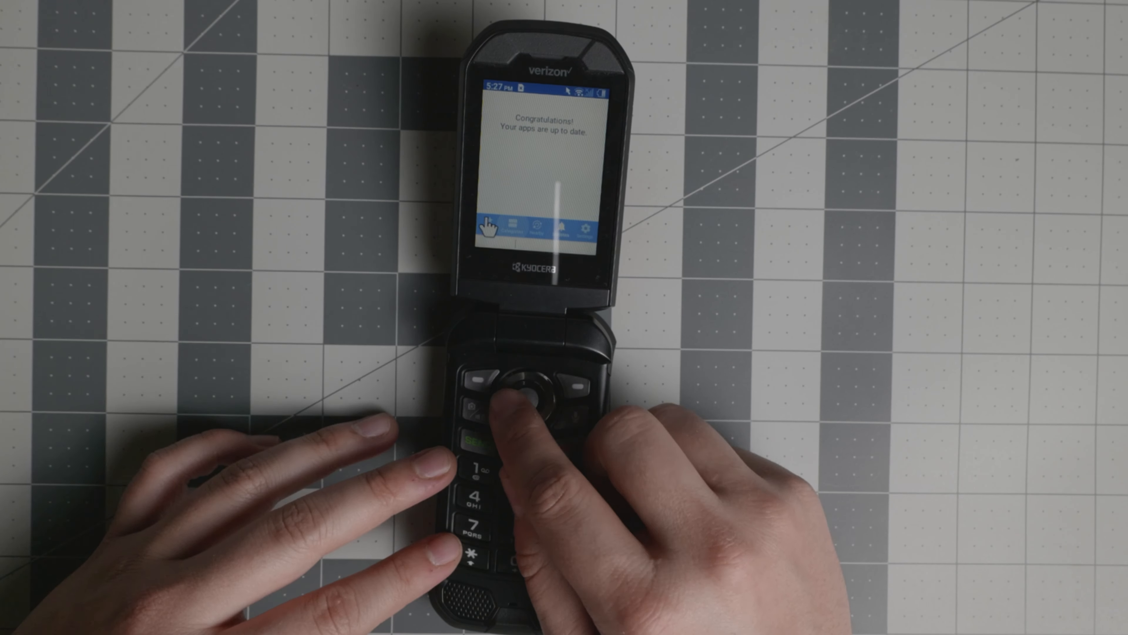
# Step: Enable pound-key mouse mode and move to F-Droid's Updates view
pyautogui.click(526, 388)
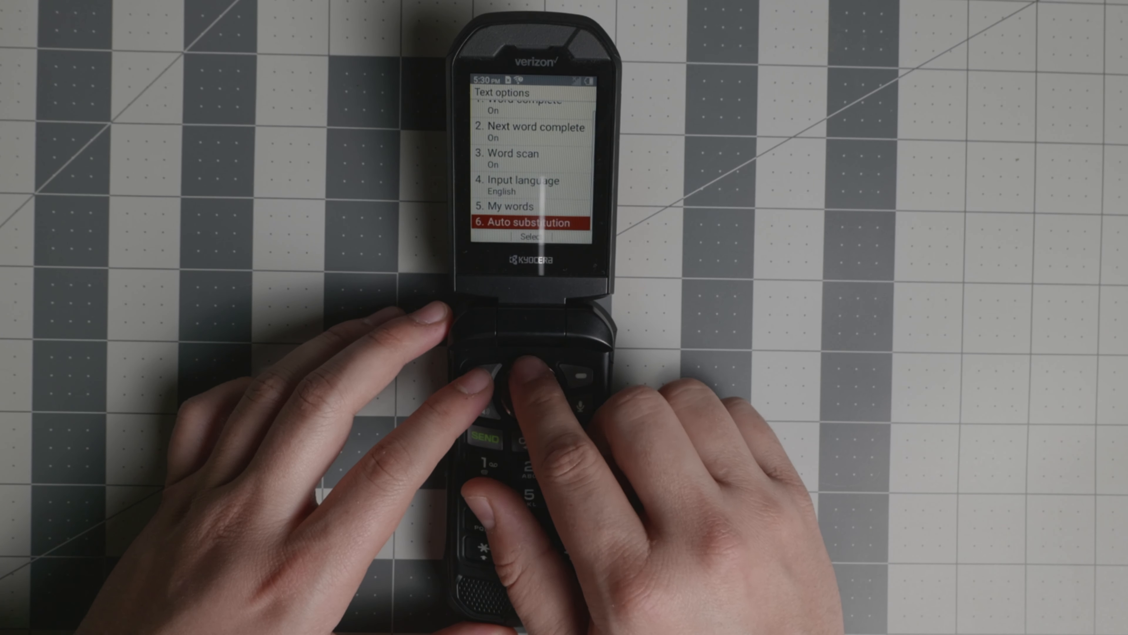
# Step: Move up from Auto substitution to the My words entry in Text options
pyautogui.click(506, 373)
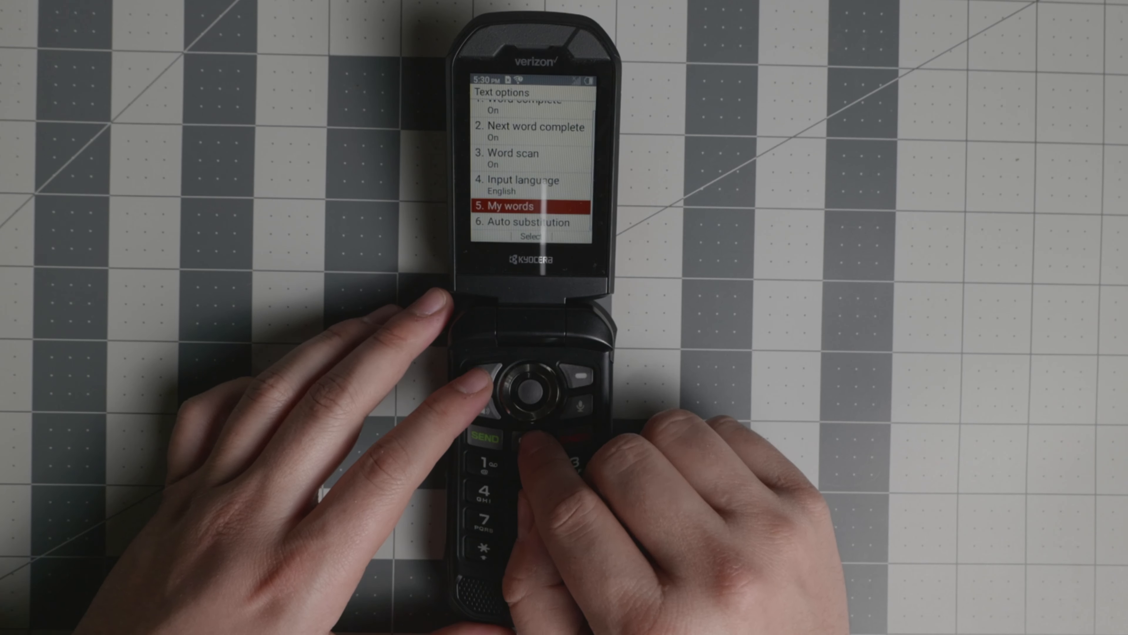